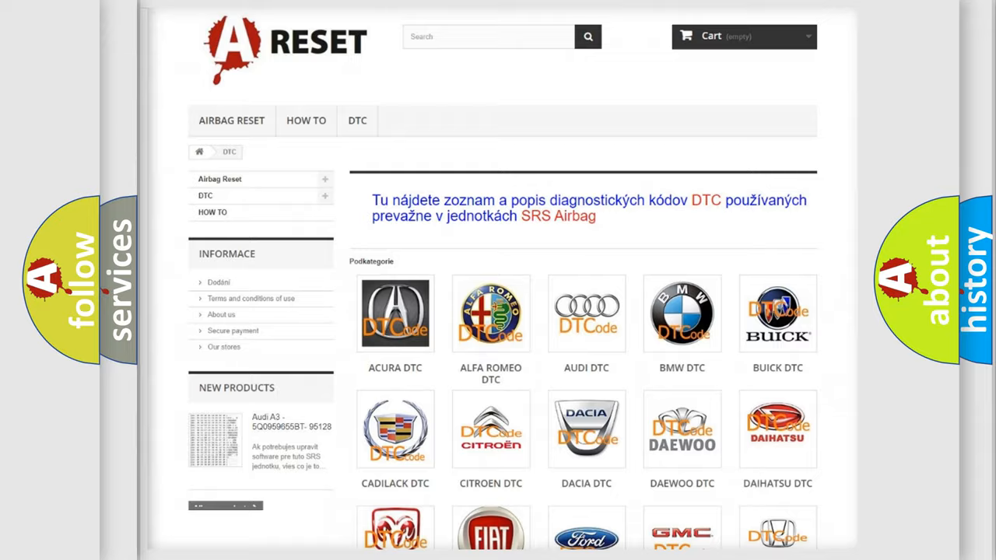
# - Scroll through the Lincoln DTC code list to reach the B12A2:09 code slide
pyautogui.scroll(-3)
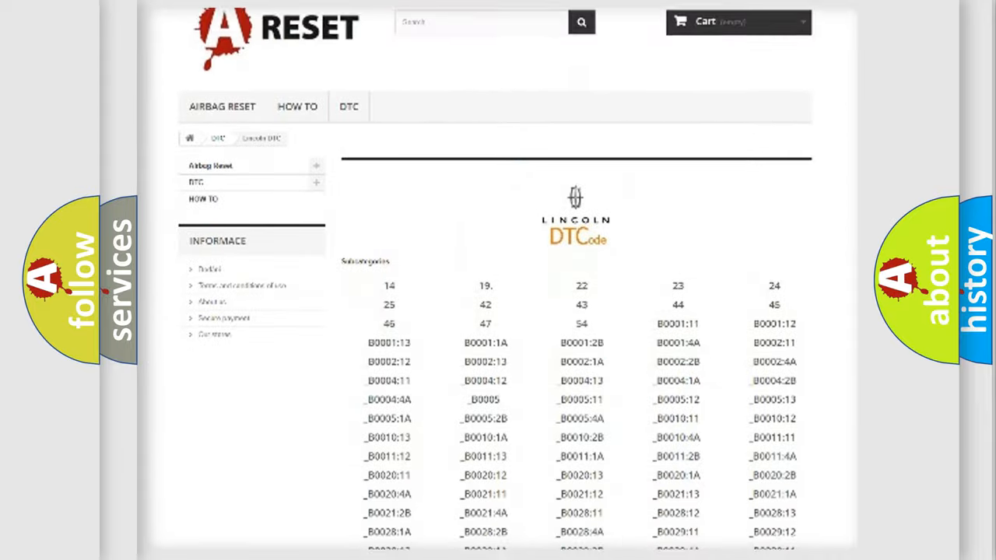
pyautogui.scroll(-3)
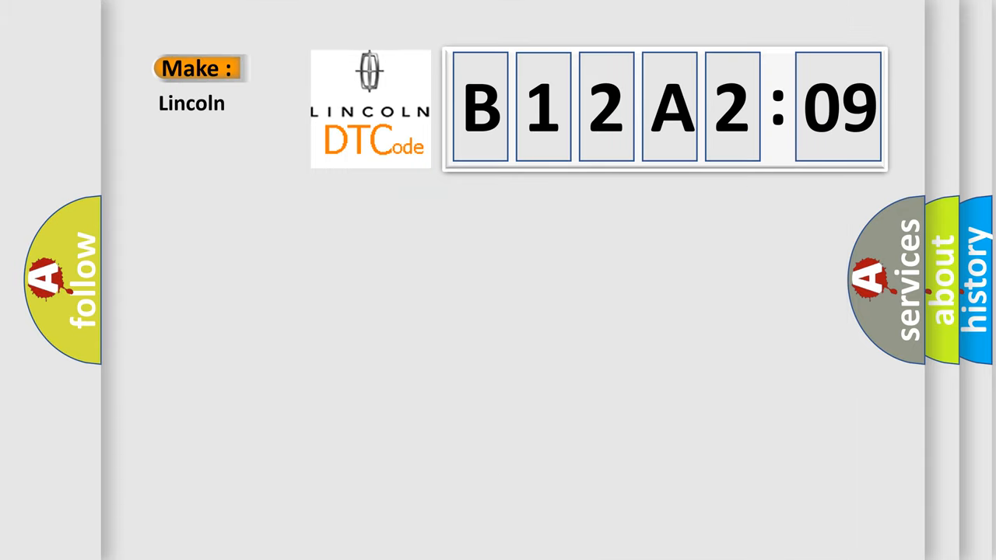
# - Reveal the Code label B12A209 beneath the Lincoln make entry
pyautogui.click(663, 109)
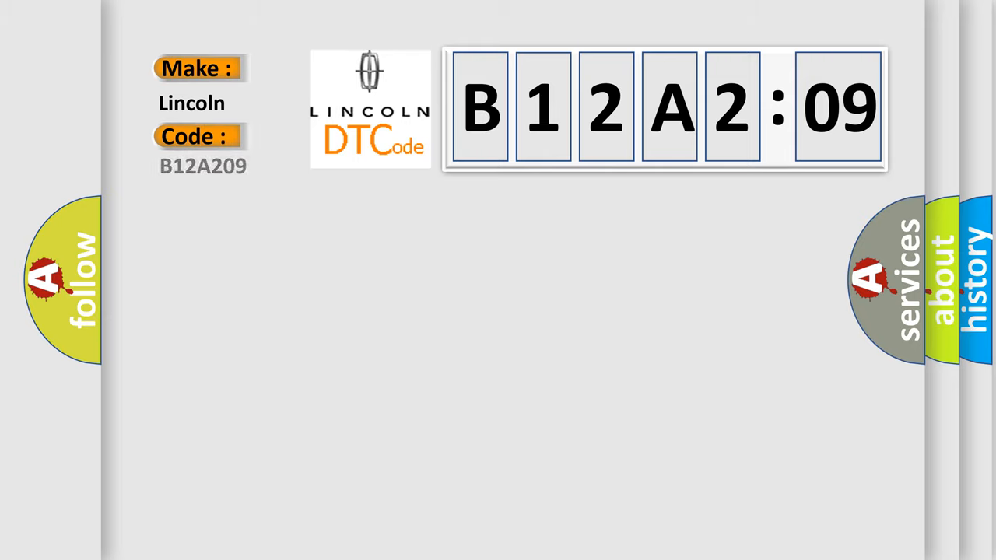